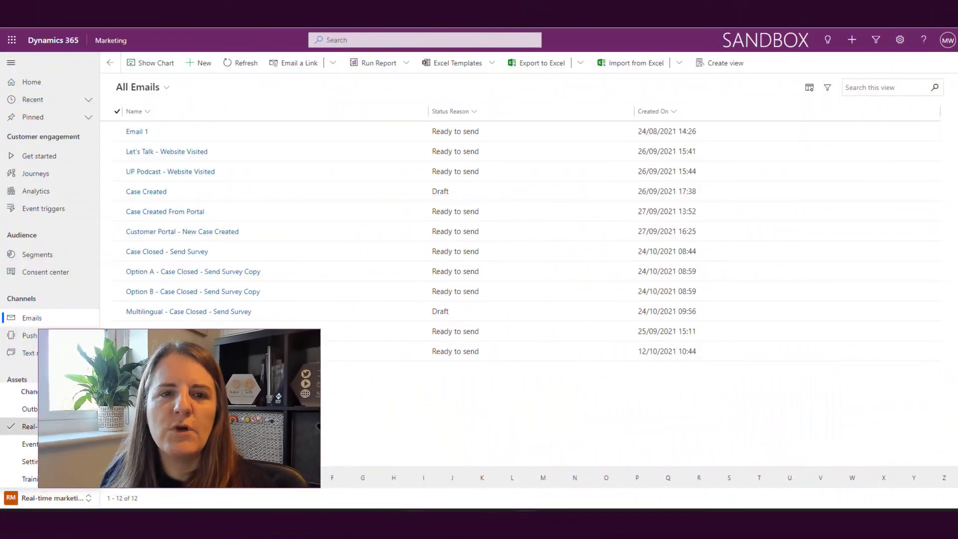
# Step: Open the Case Created draft email in the designer and view its body placeholders
pyautogui.click(146, 192)
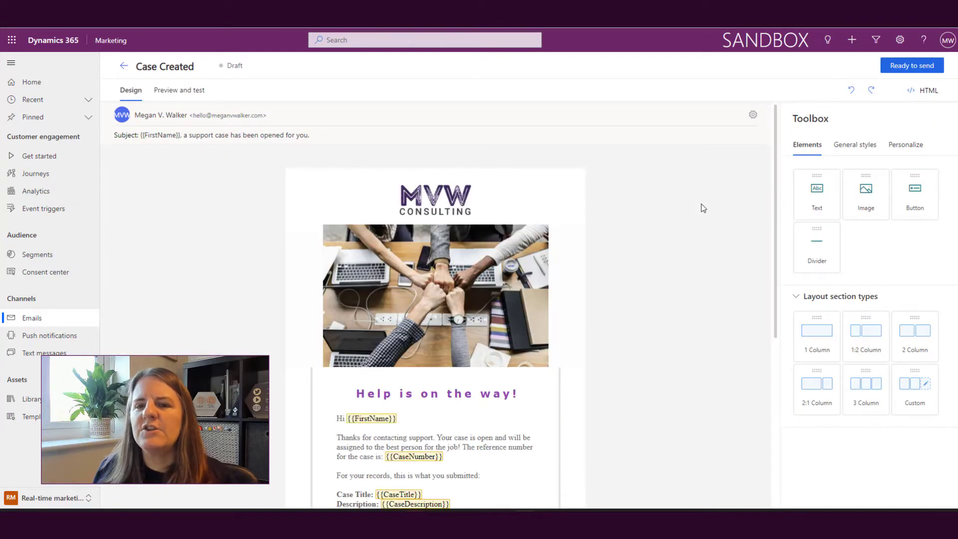
pyautogui.scroll(-3)
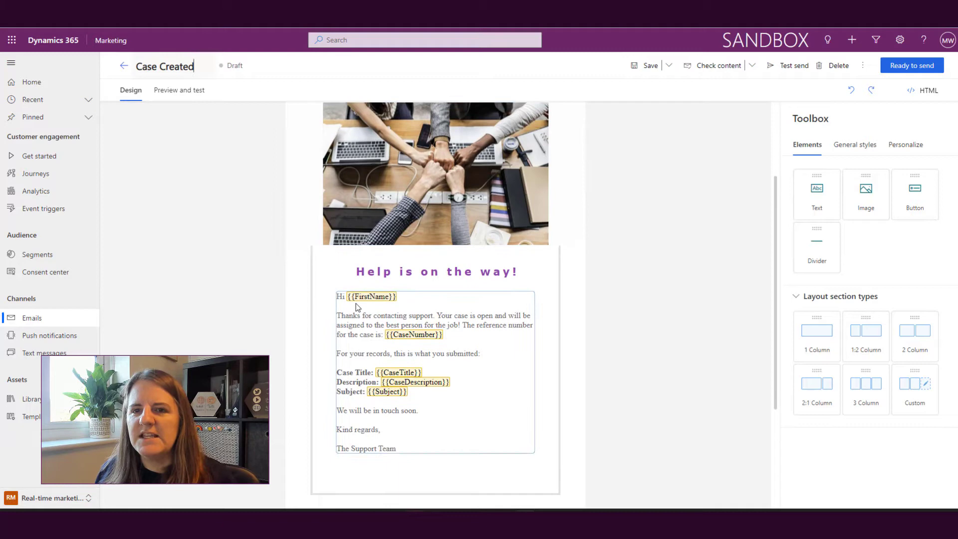
pyautogui.moveTo(490, 391)
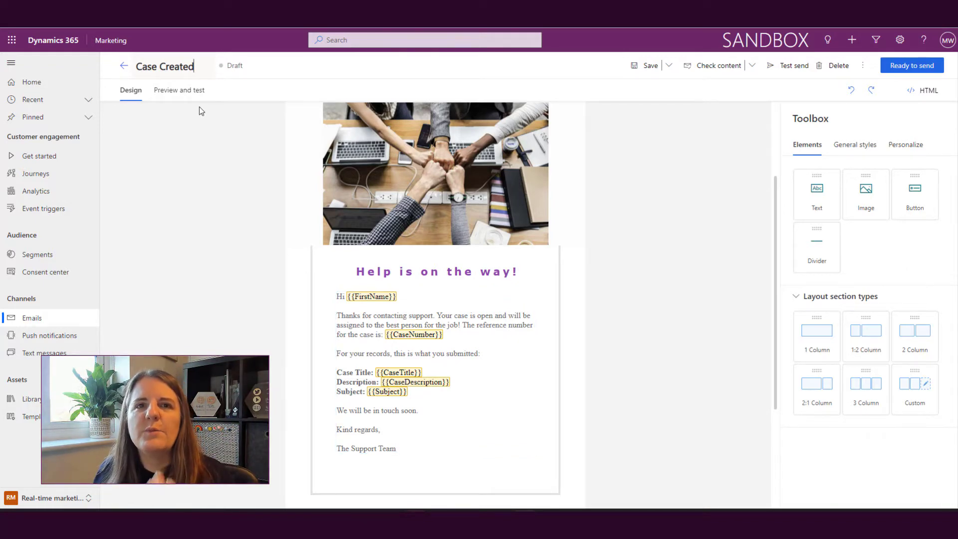
# Step: Show the desktop preview where placeholders render as there, Unknown and Default
pyautogui.click(178, 90)
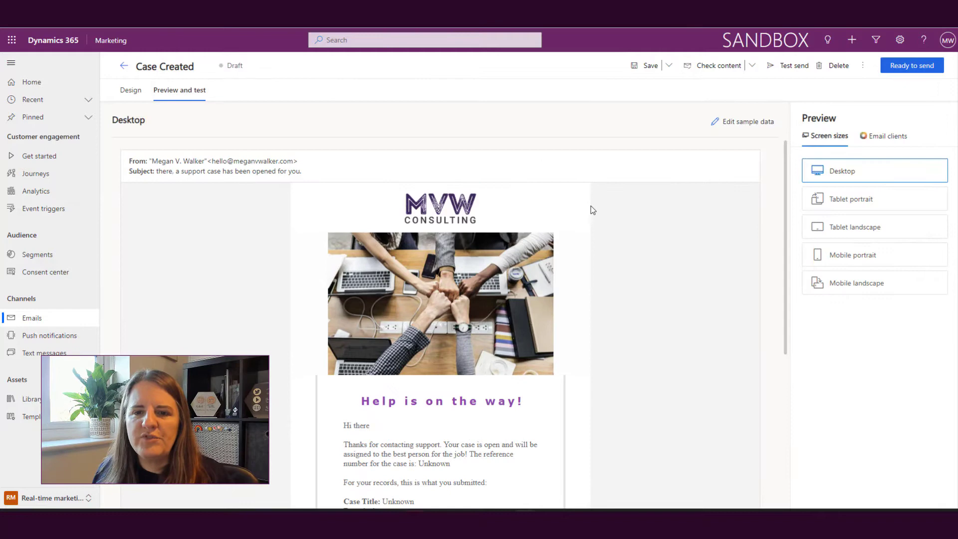
pyautogui.scroll(-3)
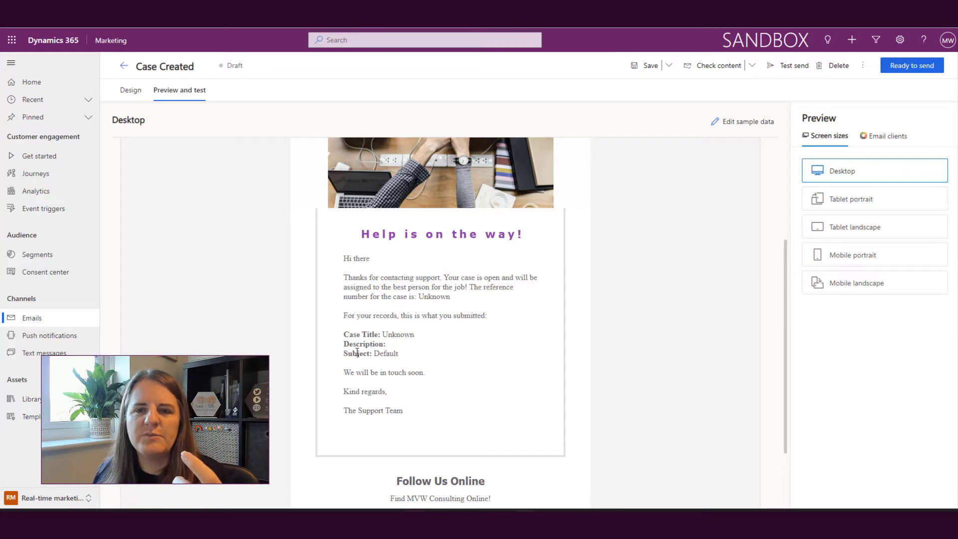
pyautogui.moveTo(408, 333)
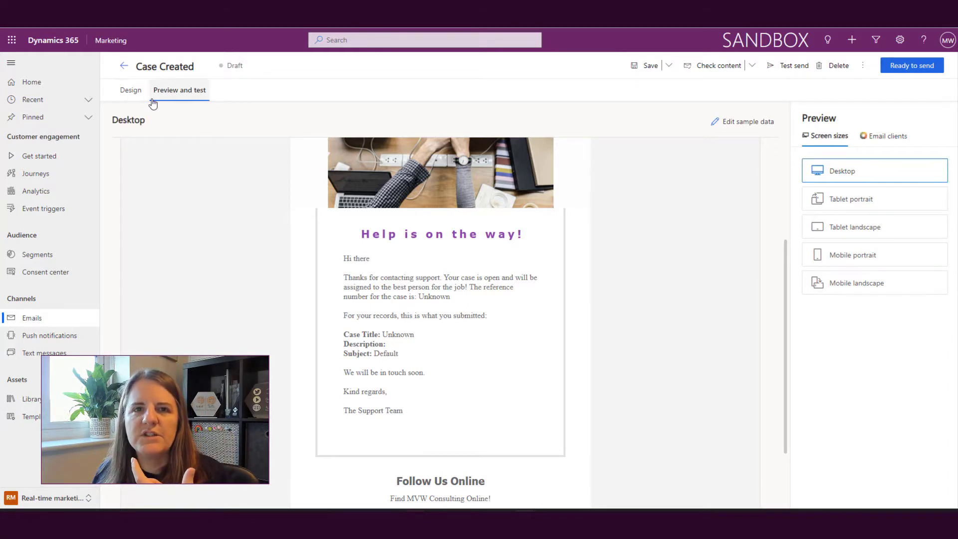
# Step: In design view, check CaseDescription has no default and CaseTitle defaults to Unknown
pyautogui.click(129, 90)
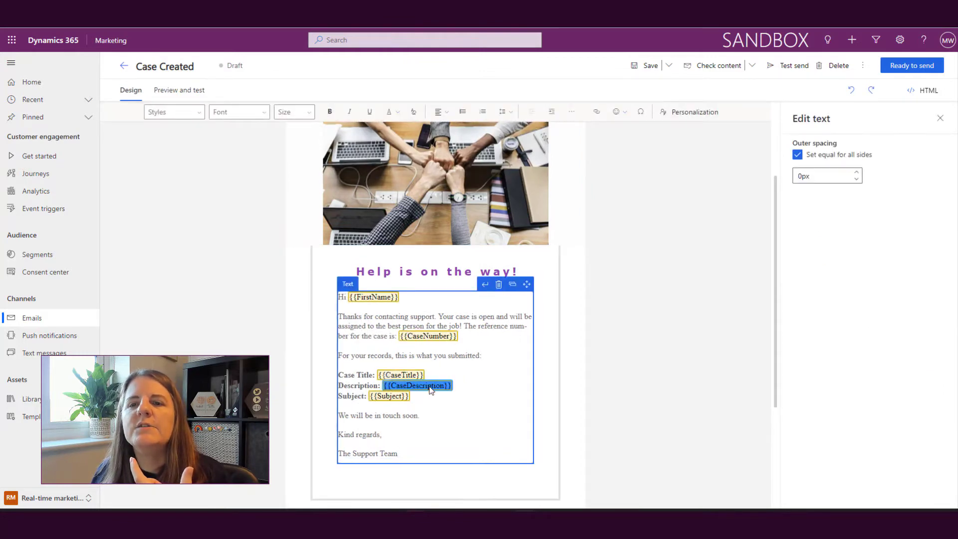
pyautogui.doubleClick(417, 385)
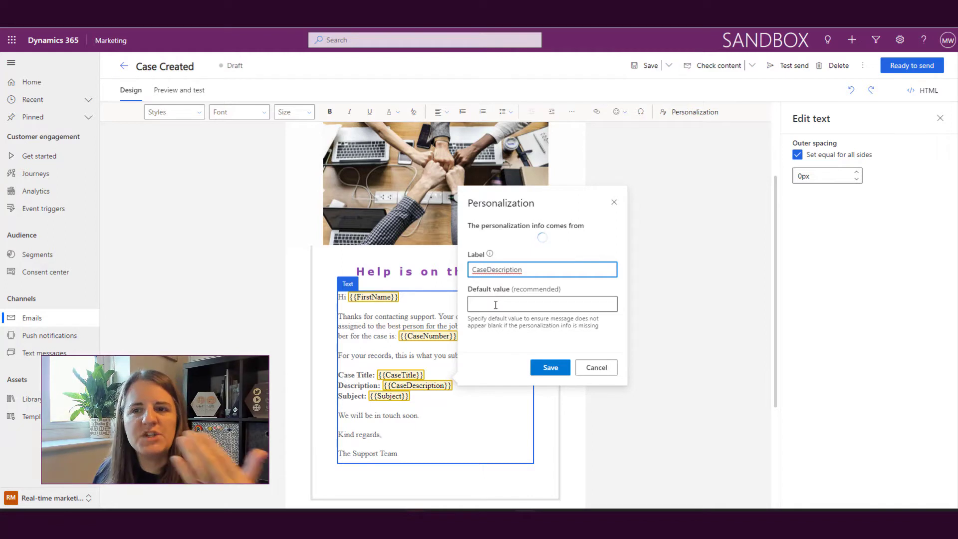
pyautogui.click(549, 368)
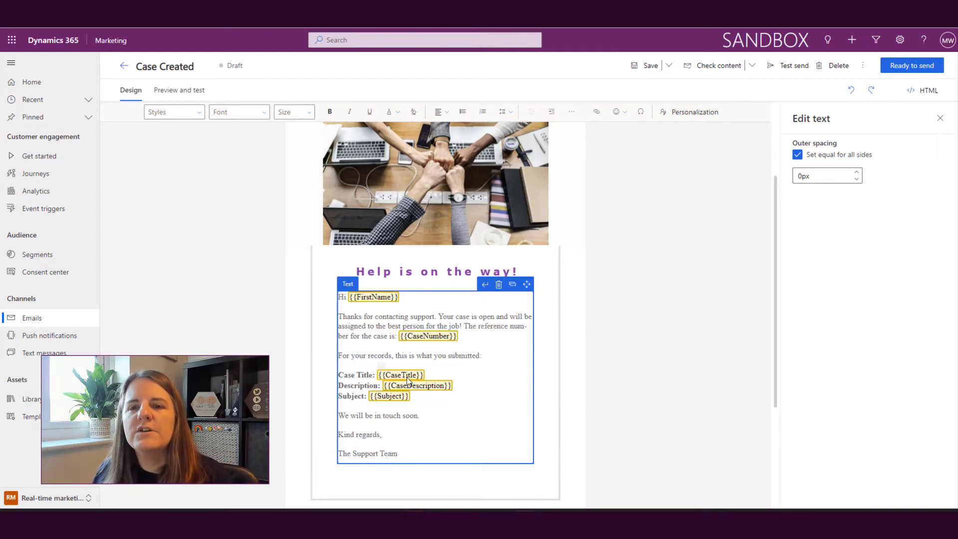
pyautogui.doubleClick(402, 375)
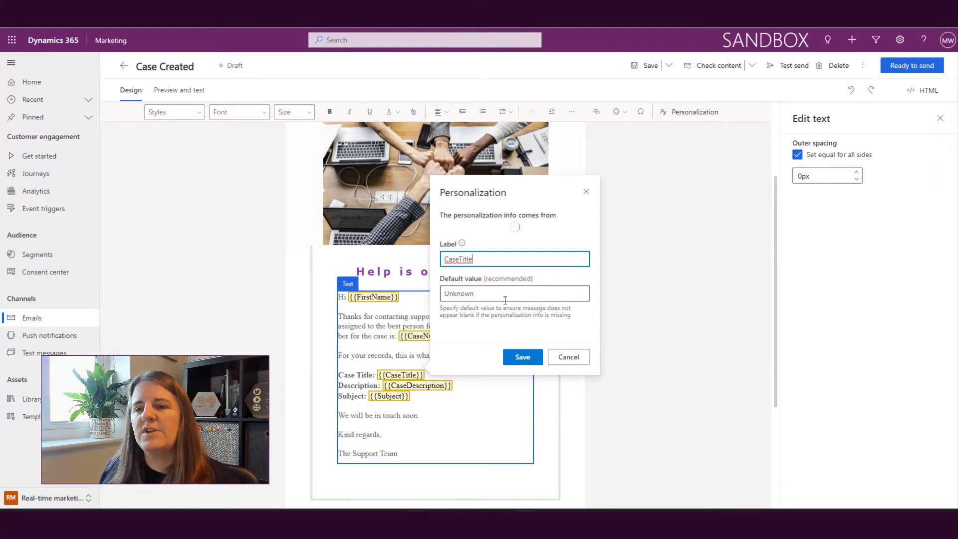
pyautogui.click(179, 90)
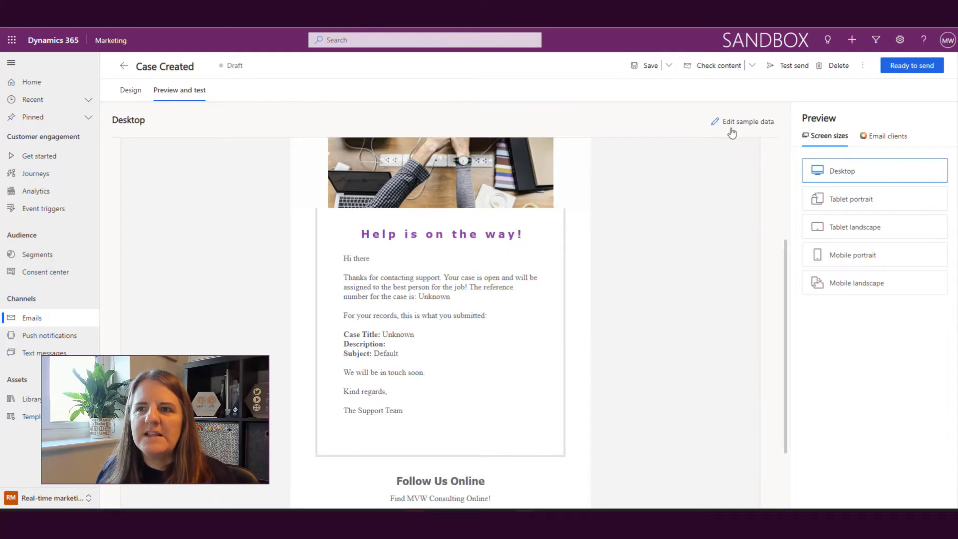
pyautogui.moveTo(748, 121)
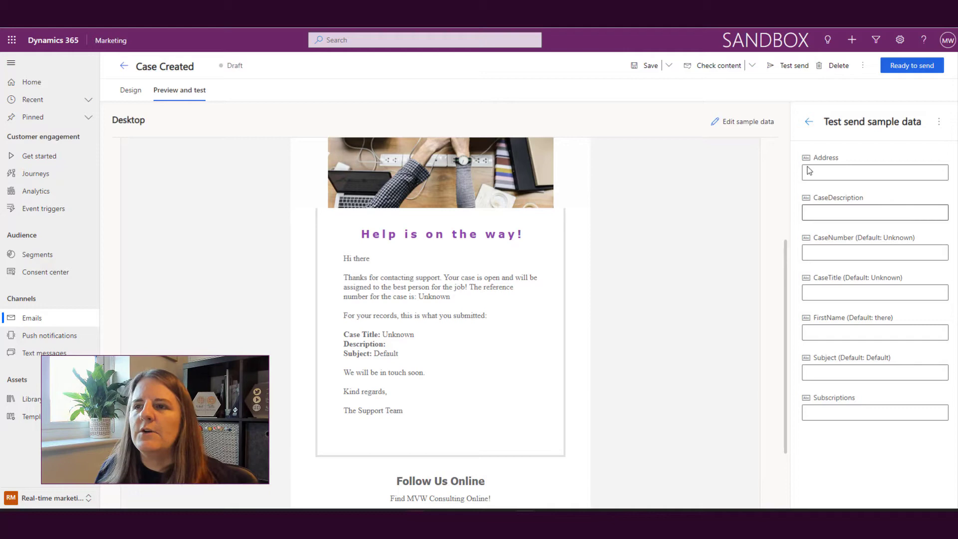
# Step: In the Test send sample data panel, select Address, Subscriptions and CaseDescription fields
pyautogui.click(874, 172)
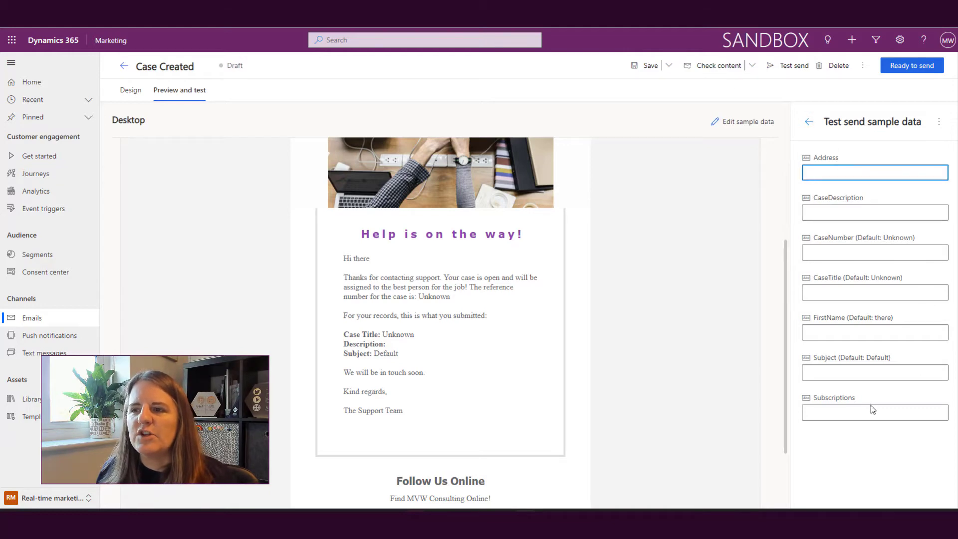
pyautogui.click(874, 412)
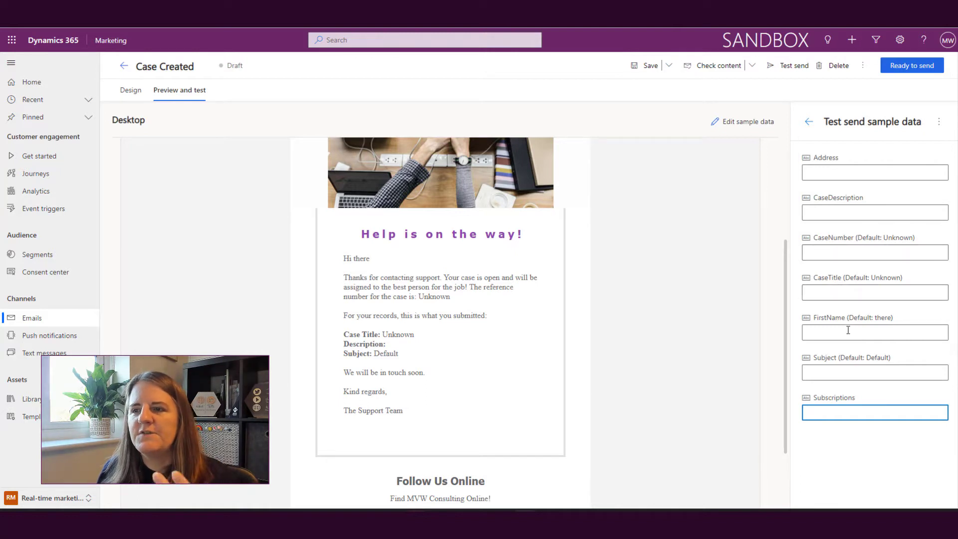
pyautogui.click(874, 212)
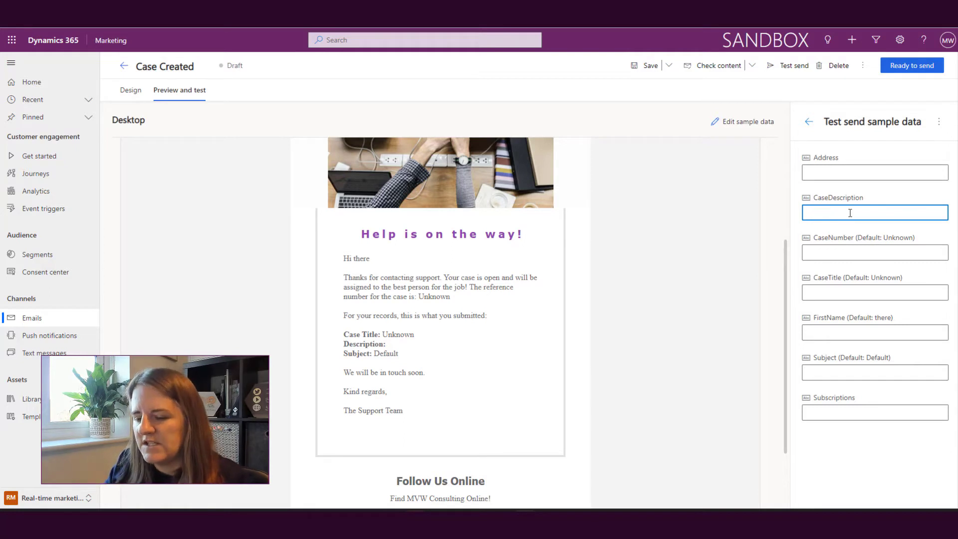
pyautogui.write('Lots of iss')
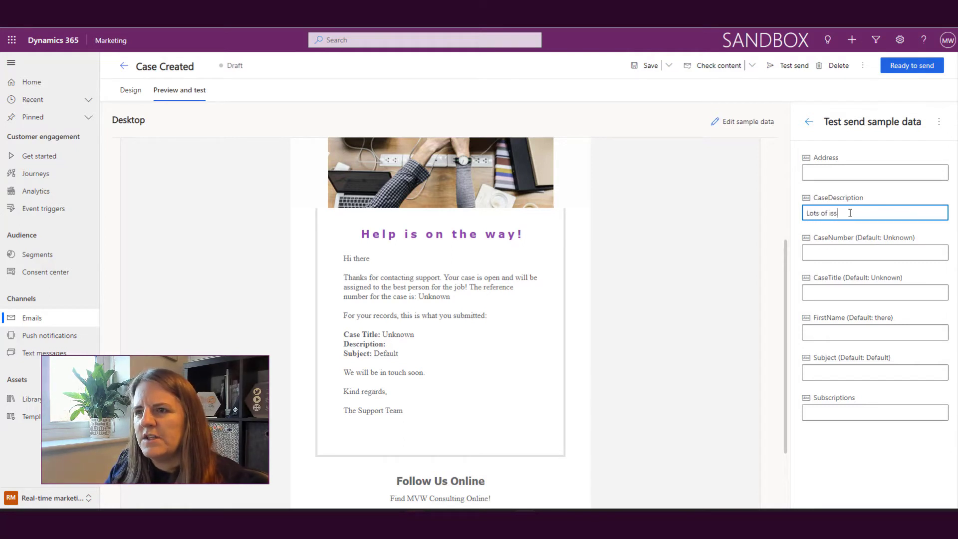
pyautogui.write('ues with my p')
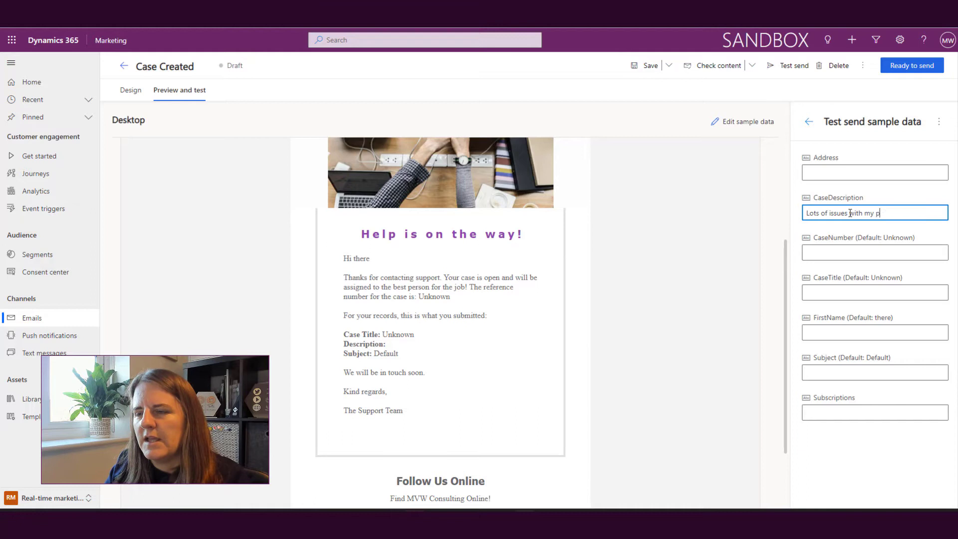
pyautogui.write('roduct')
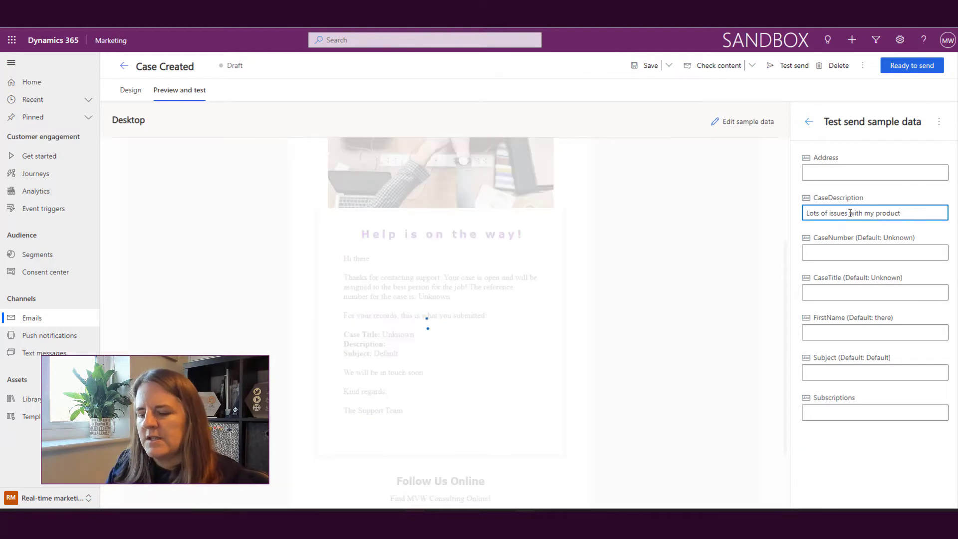
pyautogui.write('. Can you help')
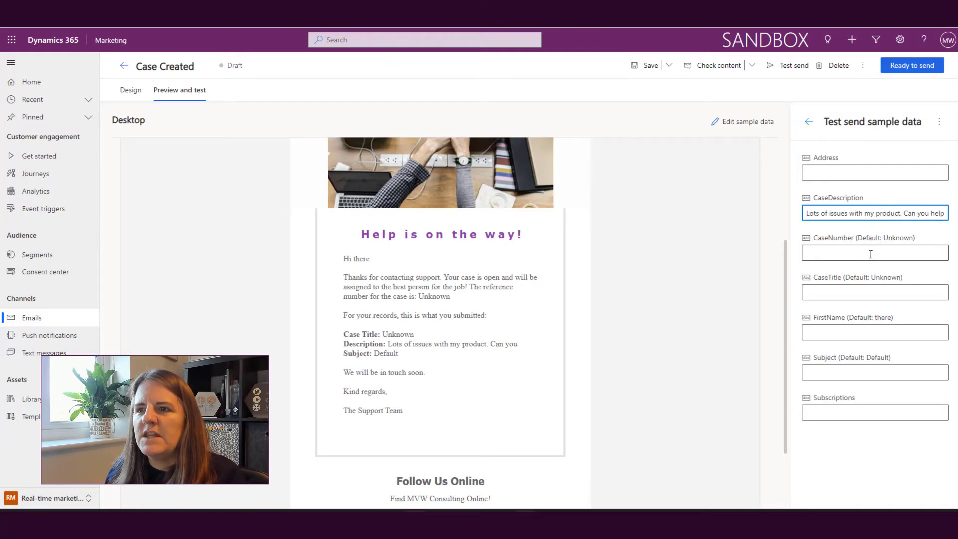
pyautogui.write('CAS')
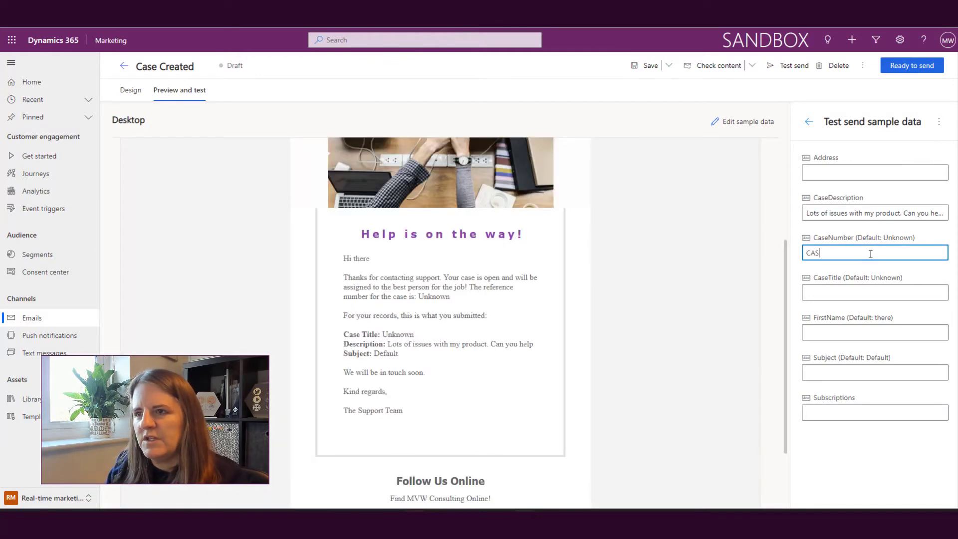
pyautogui.write('-678678')
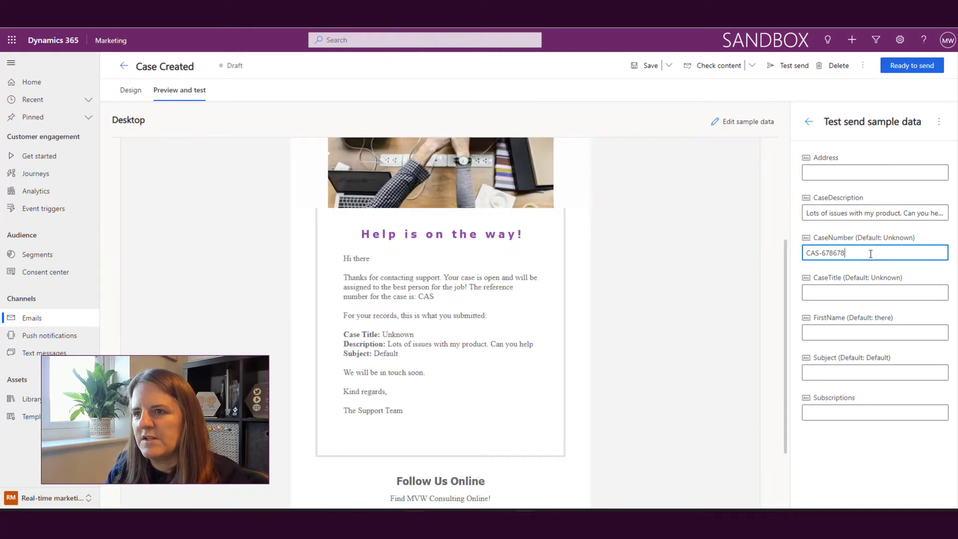
pyautogui.write('-34343')
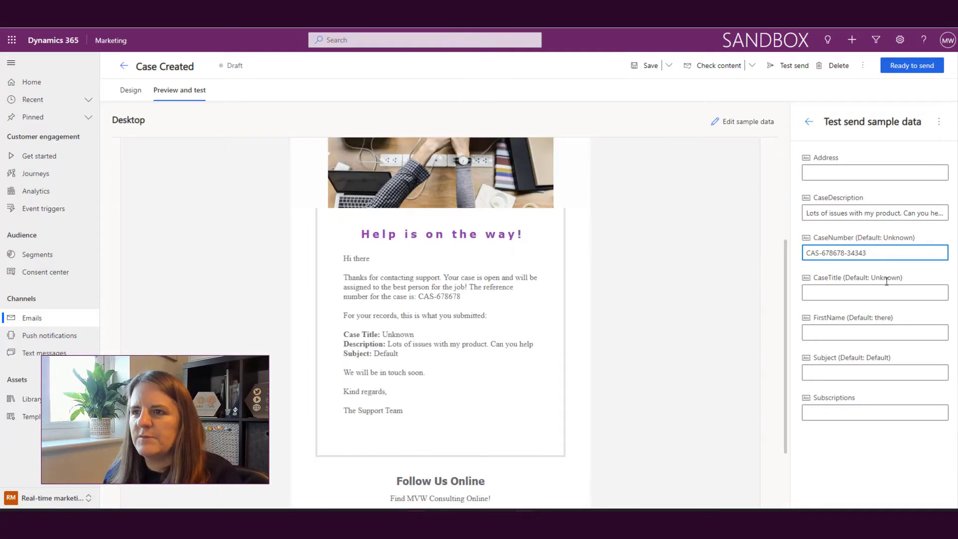
# Step: Enter CaseTitle 'Challenges w...', FirstName Meg and Subject 'Product Issue', then apply to the preview
pyautogui.click(874, 293)
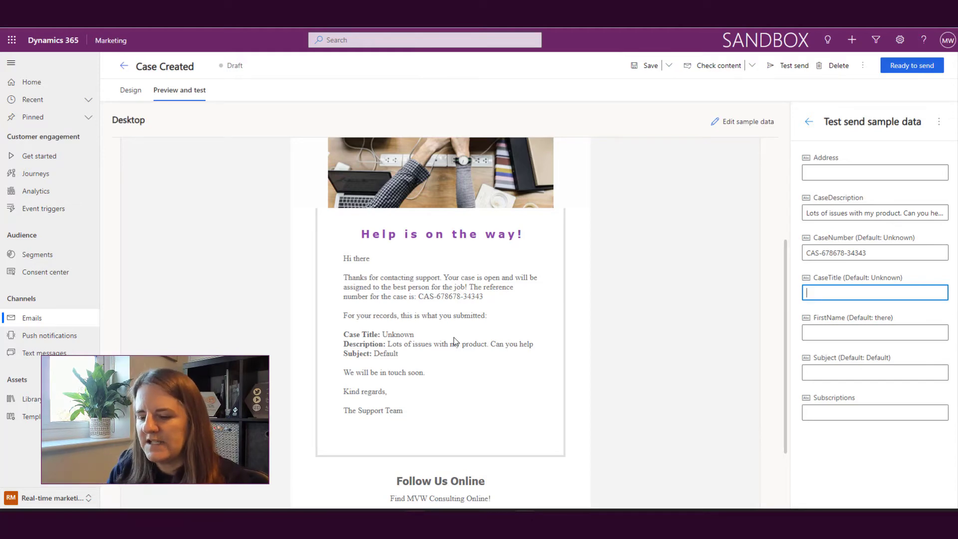
pyautogui.write('Channe')
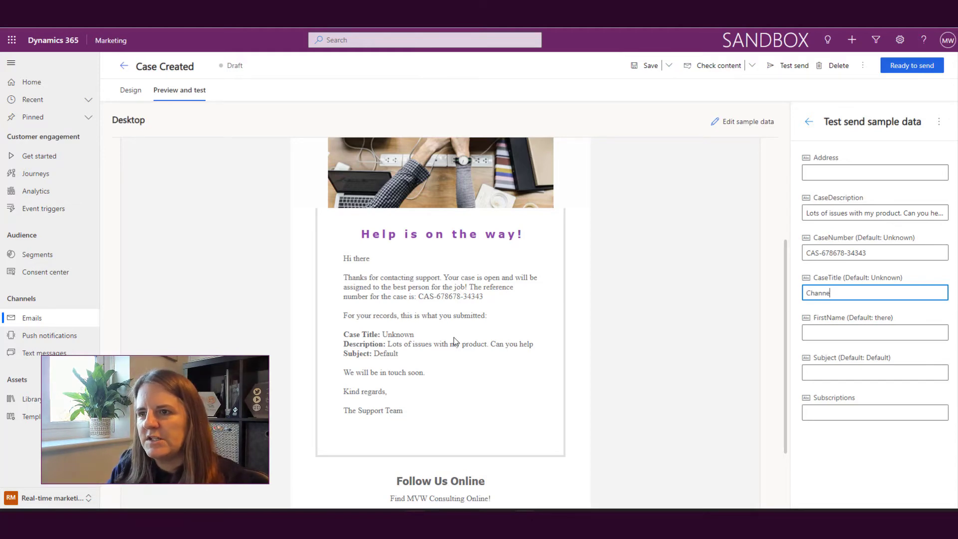
pyautogui.write('Challenges with product')
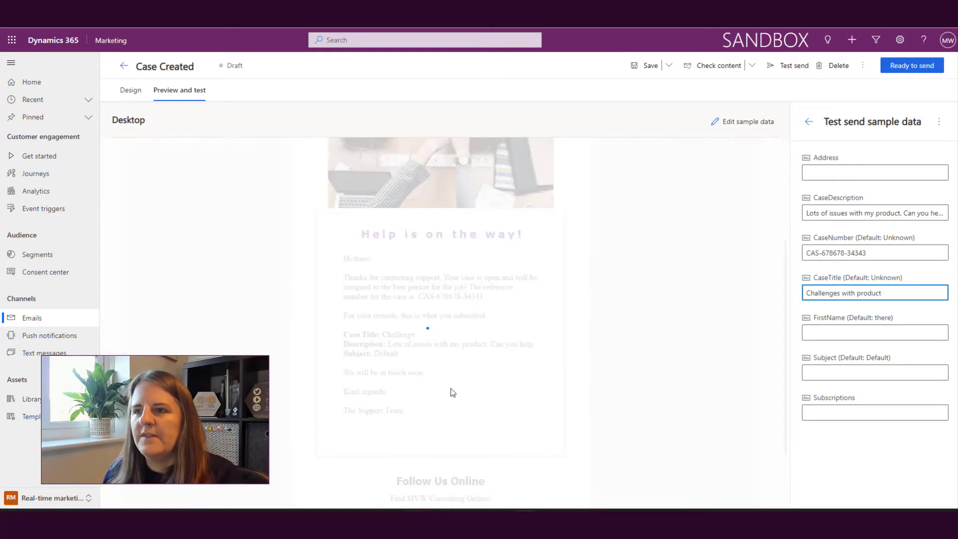
pyautogui.write('Meg')
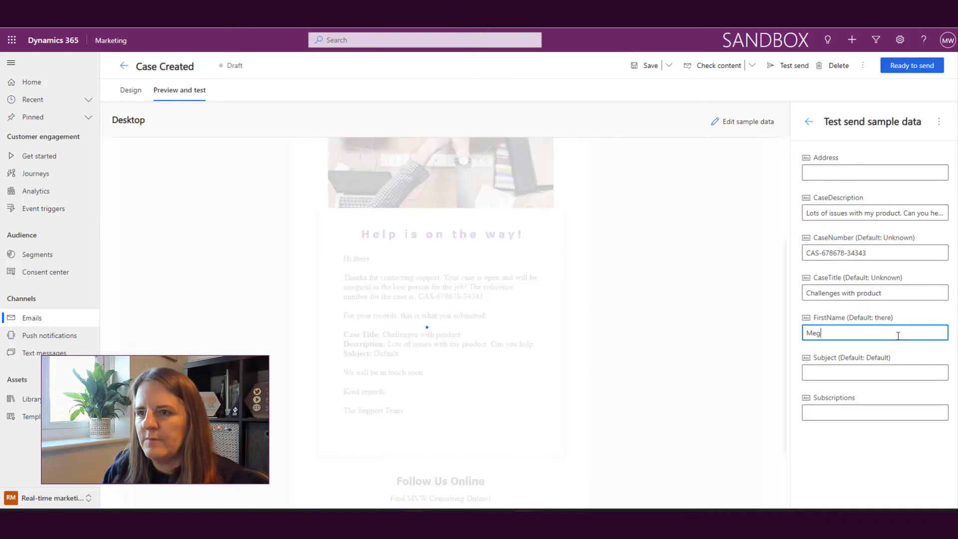
pyautogui.click(875, 372)
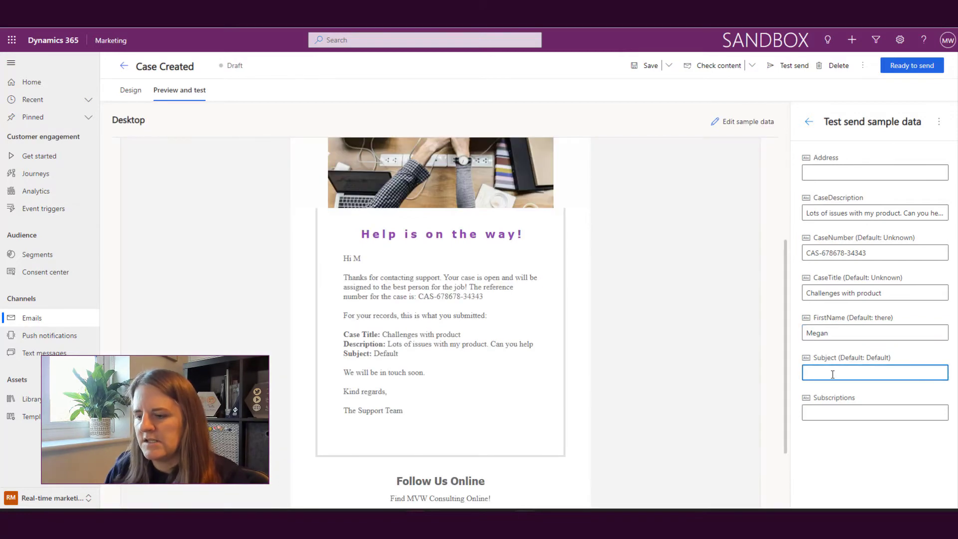
pyautogui.write('Product Issu')
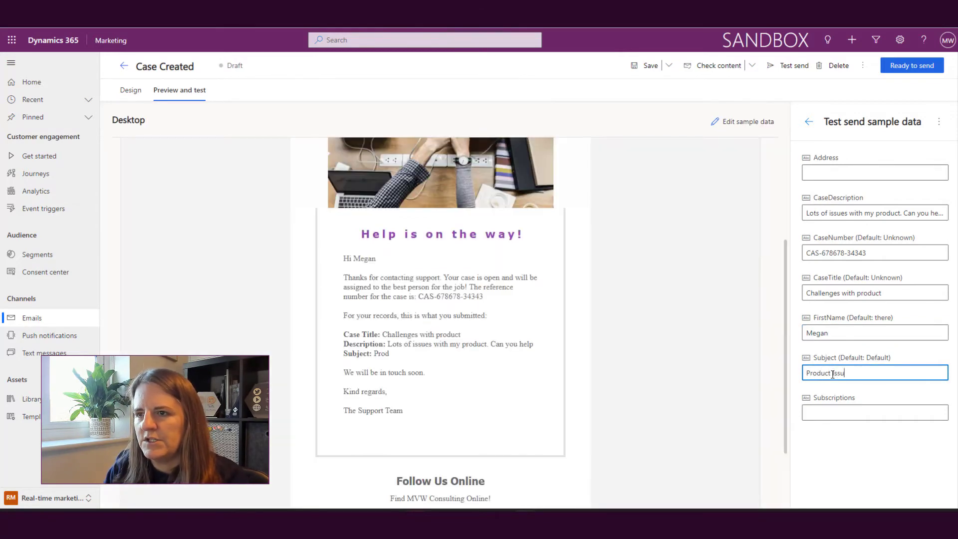
pyautogui.write('e')
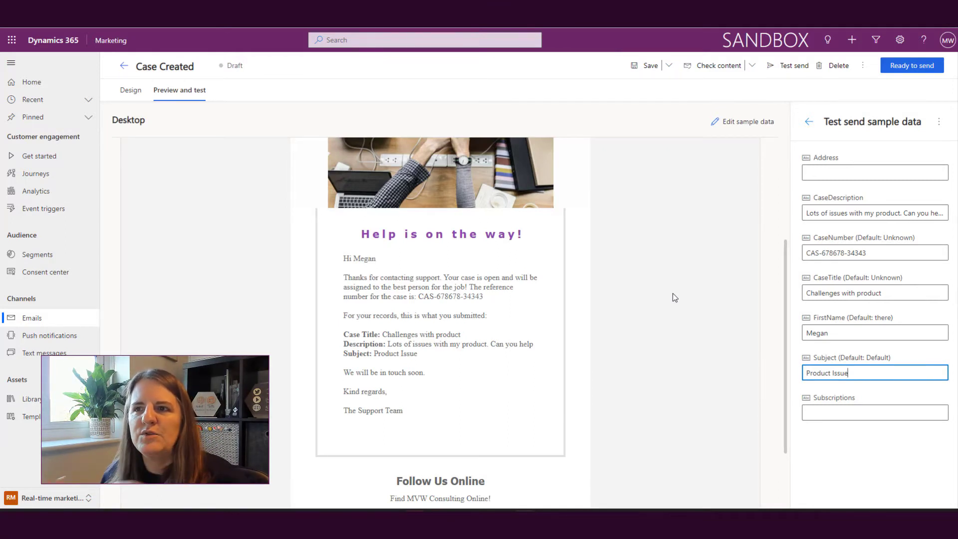
pyautogui.click(646, 66)
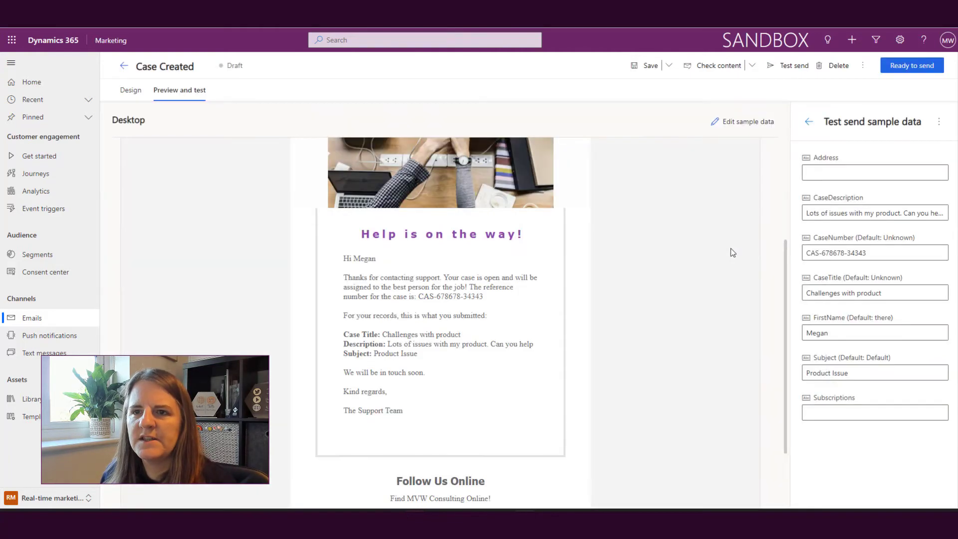
# Step: Reopen Case Created from All Emails in preview and start a test send
pyautogui.click(124, 66)
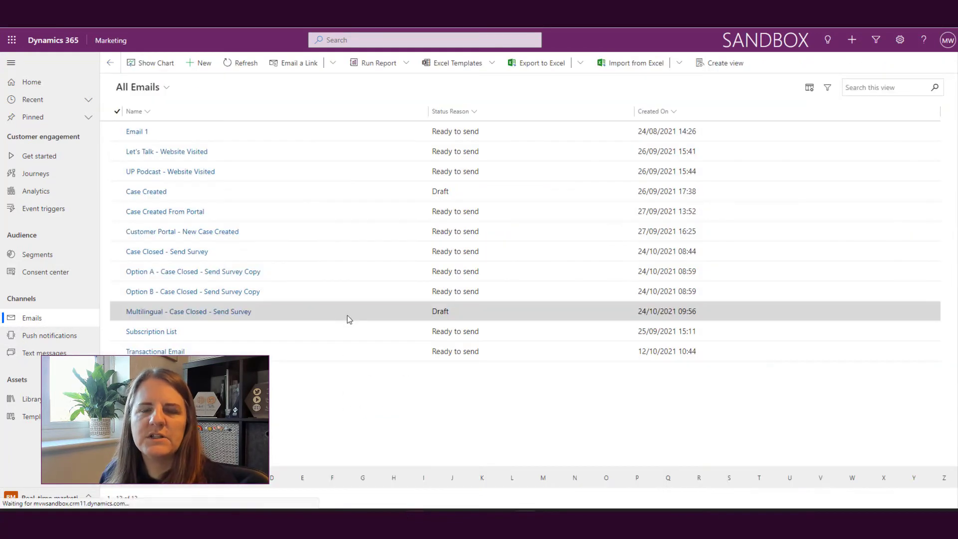
pyautogui.click(146, 192)
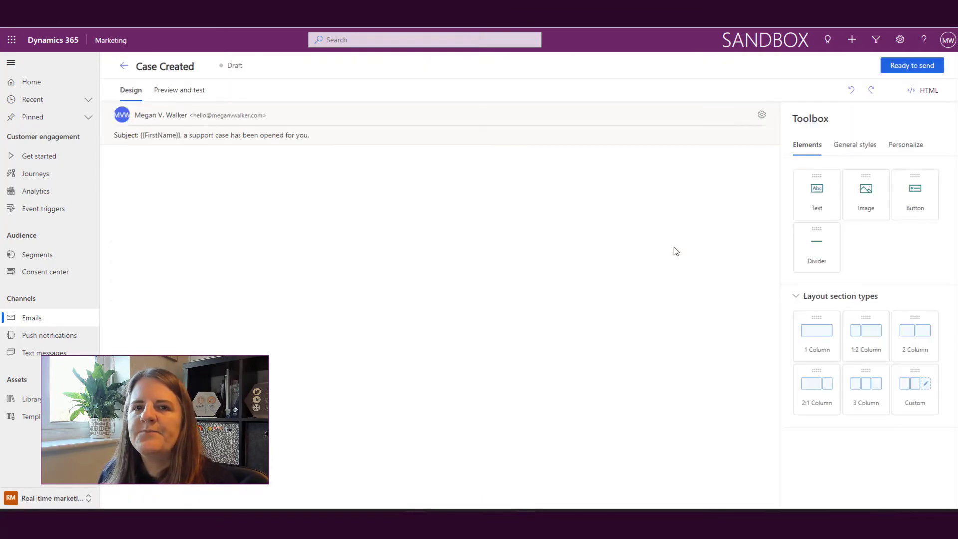
pyautogui.click(179, 90)
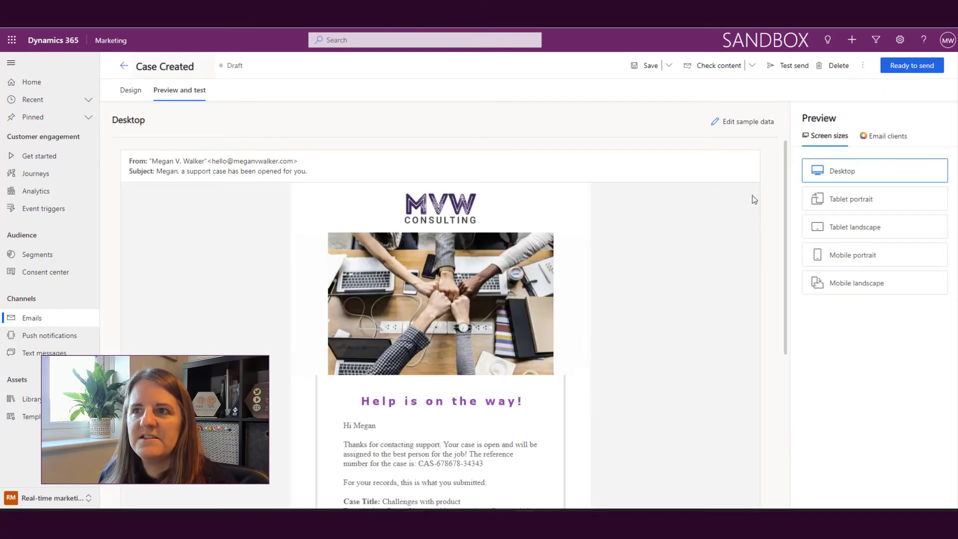
pyautogui.click(718, 66)
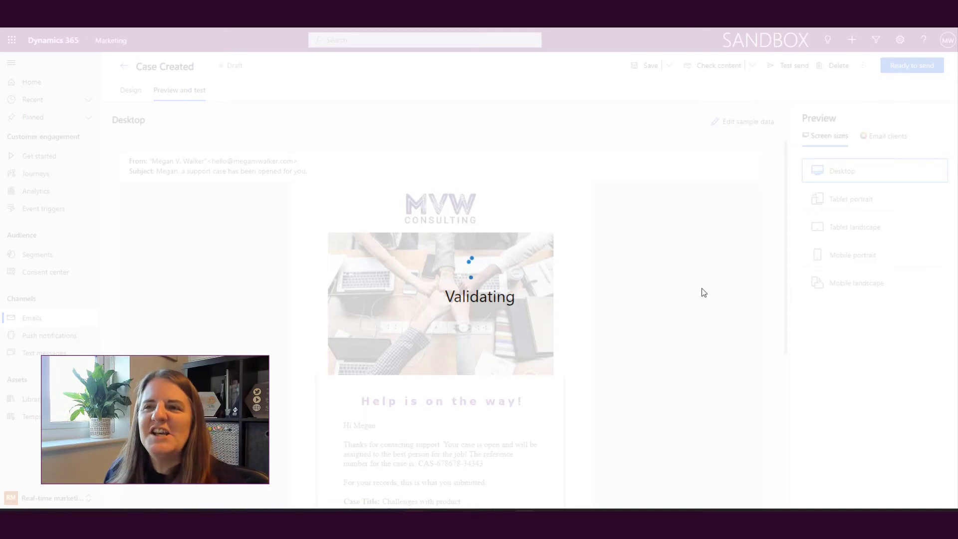
pyautogui.click(794, 66)
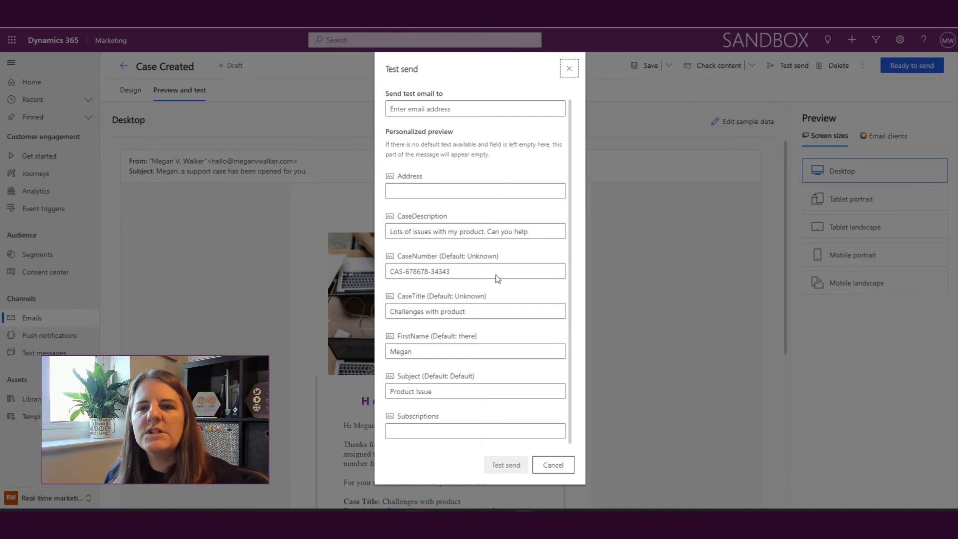
pyautogui.moveTo(489, 291)
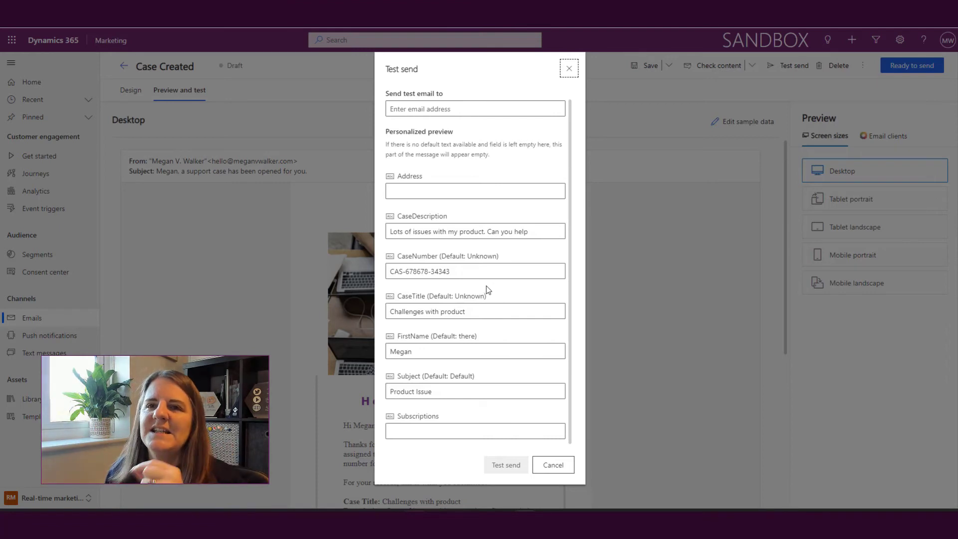
pyautogui.click(475, 108)
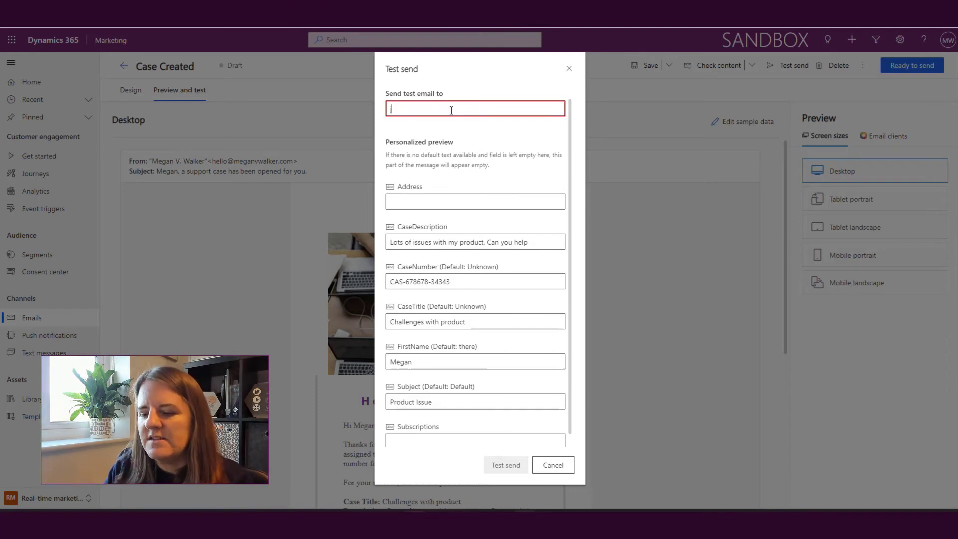
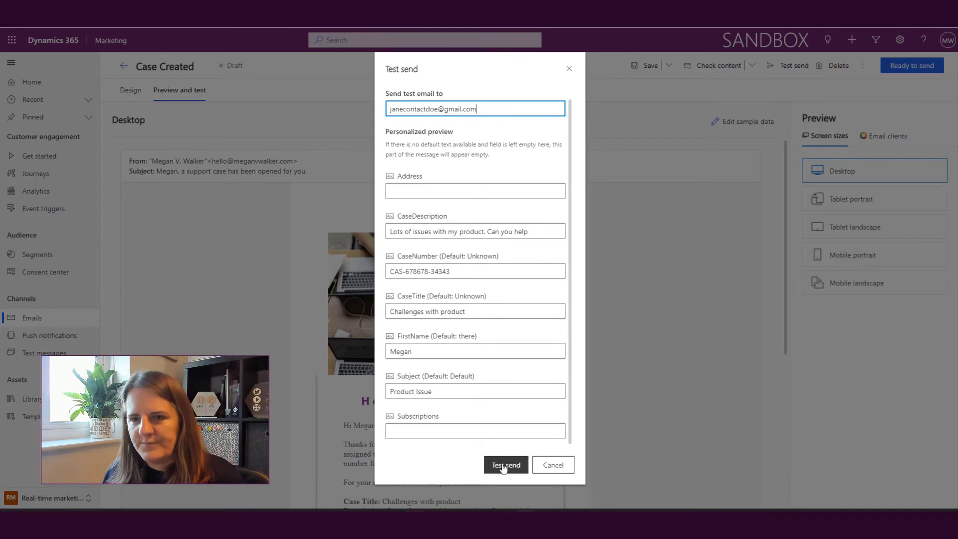
pyautogui.click(506, 464)
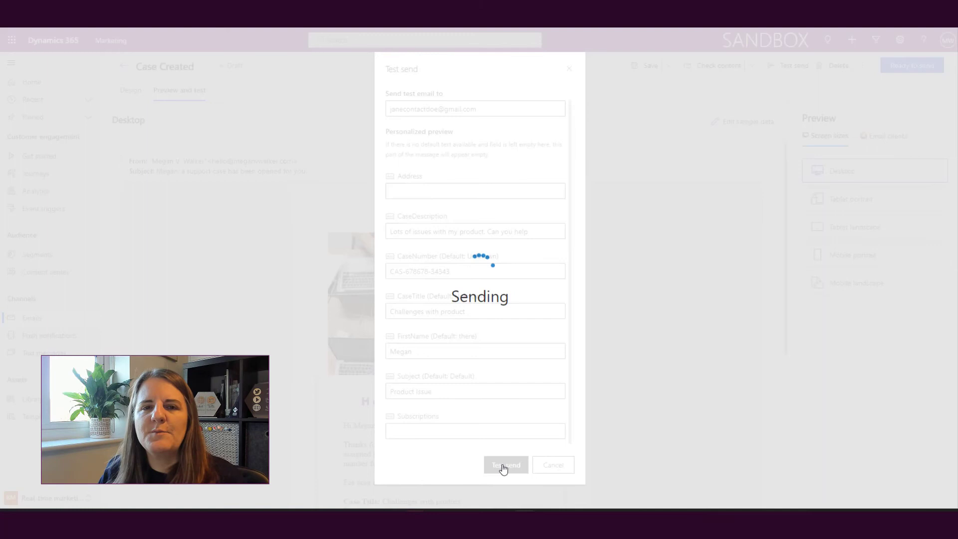
# Step: Confirm the test email was sent and review the personalized preview
pyautogui.click(505, 464)
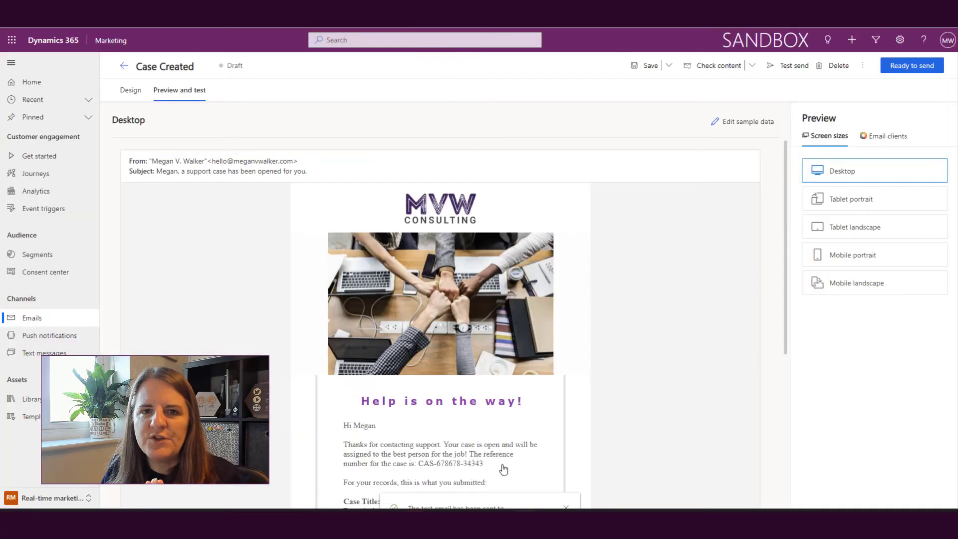
pyautogui.click(793, 66)
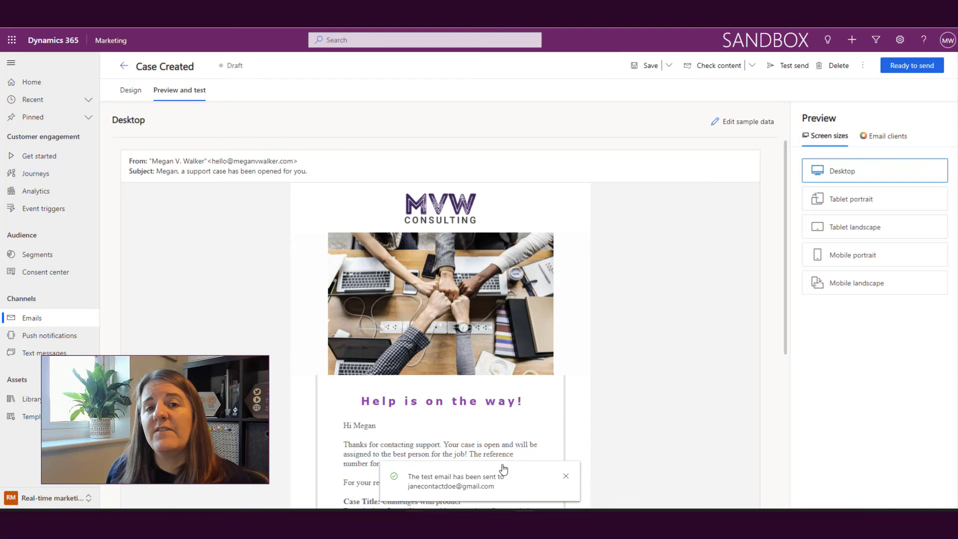
pyautogui.scroll(-3)
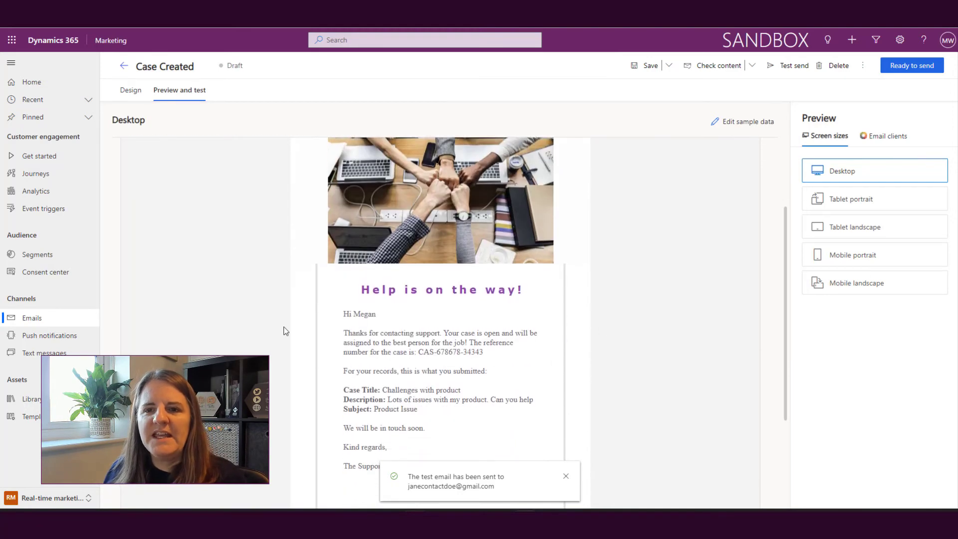
pyautogui.scroll(-3)
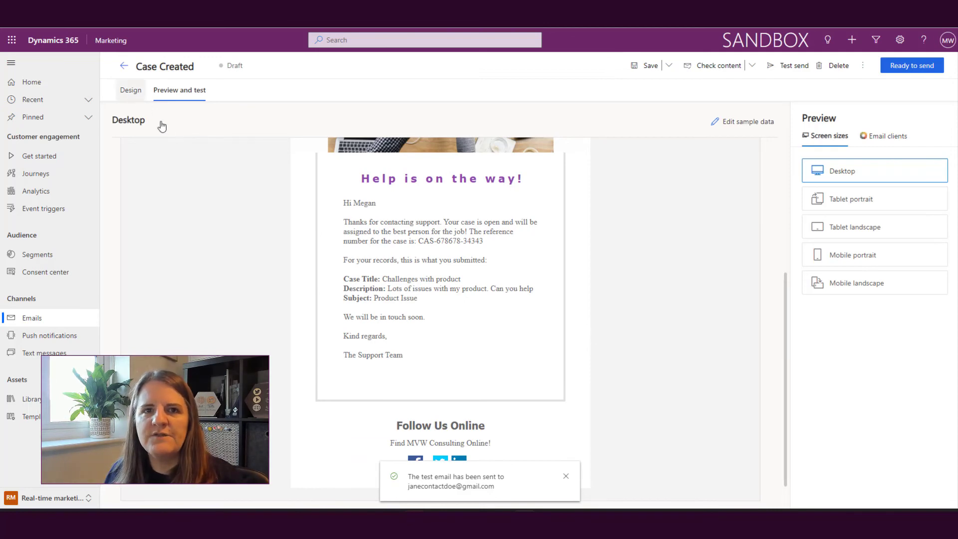
# Step: Return to design view showing the FirstName, CaseTitle, CaseDescription and Subject placeholders
pyautogui.click(129, 90)
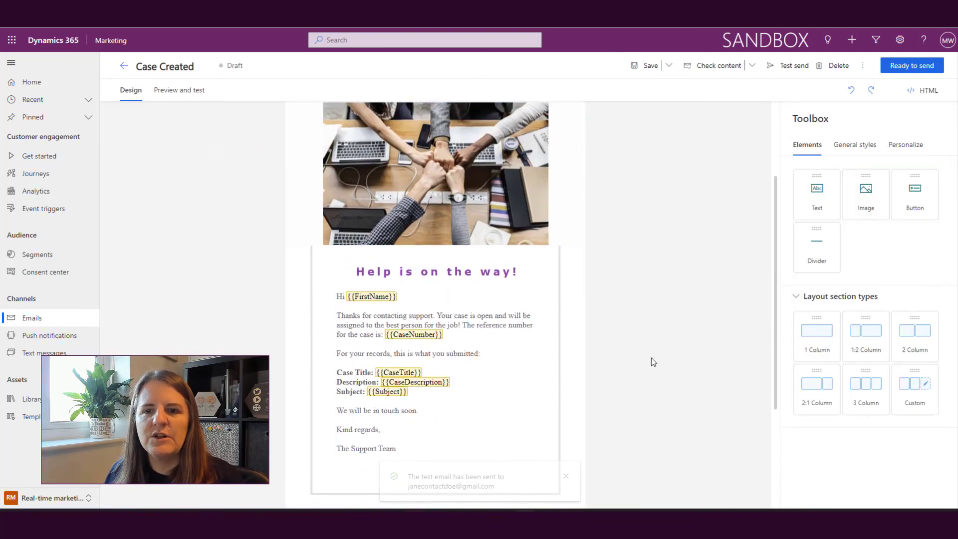
pyautogui.click(565, 476)
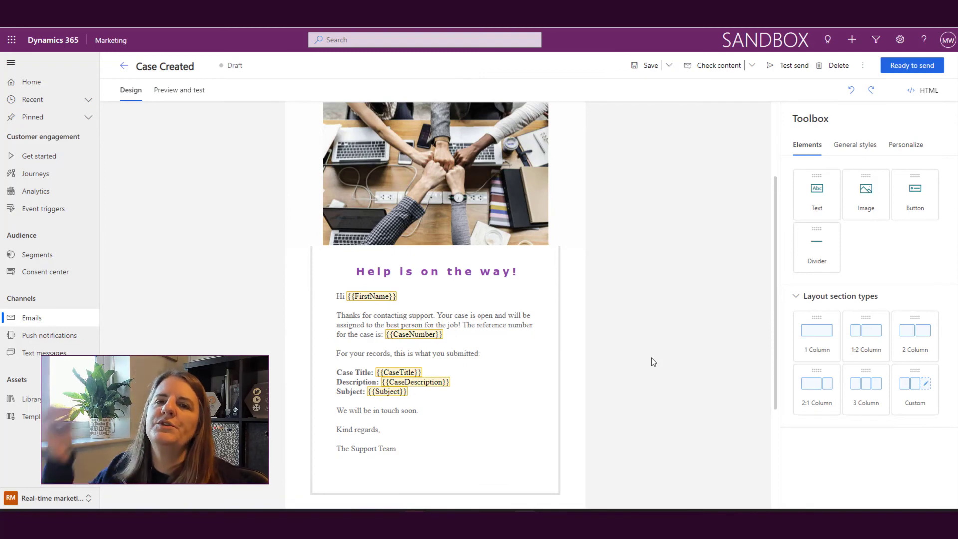